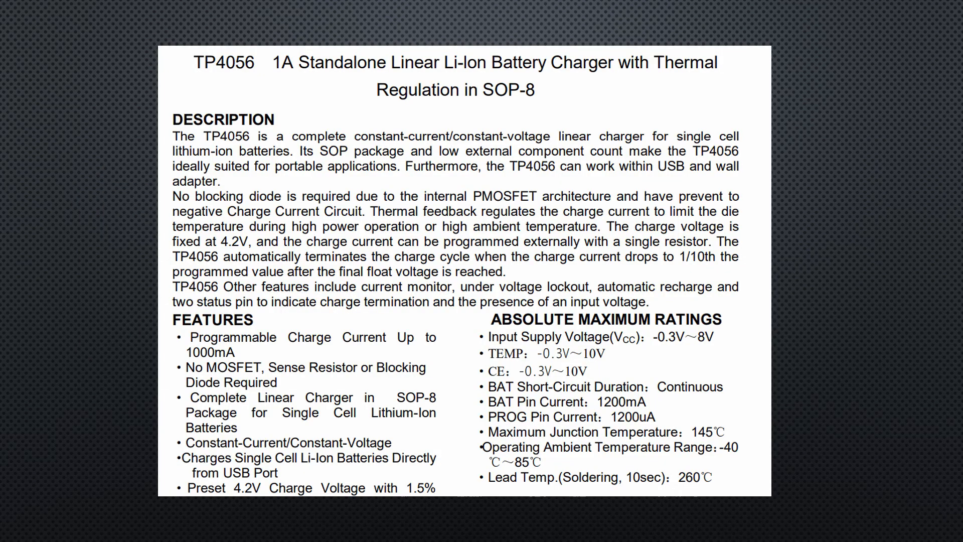
Bring up the live Excel comparison sheet and open the 'Can be used as a shield for' filter.
{"action": "double_click", "coordinate": [224, 62]}
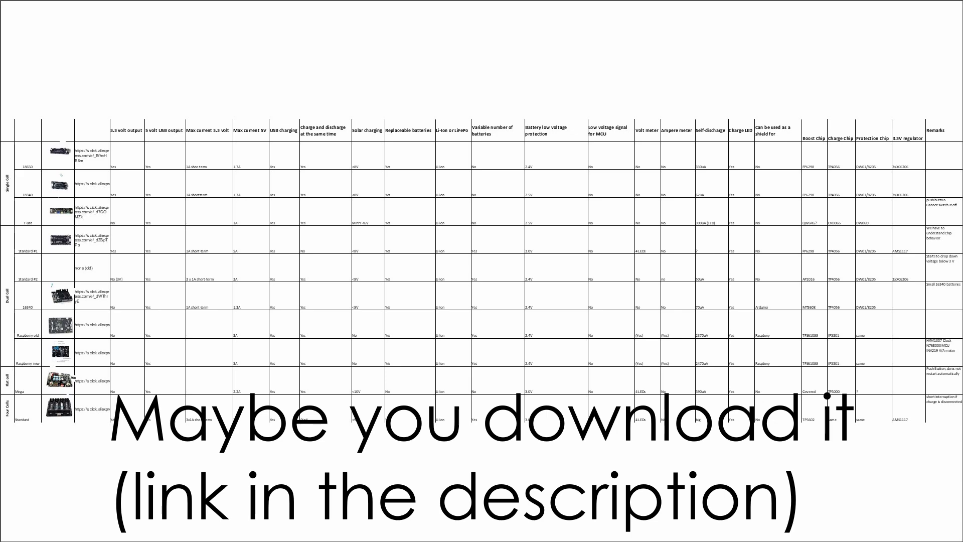
{"action": "left_click", "coordinate": [656, 115]}
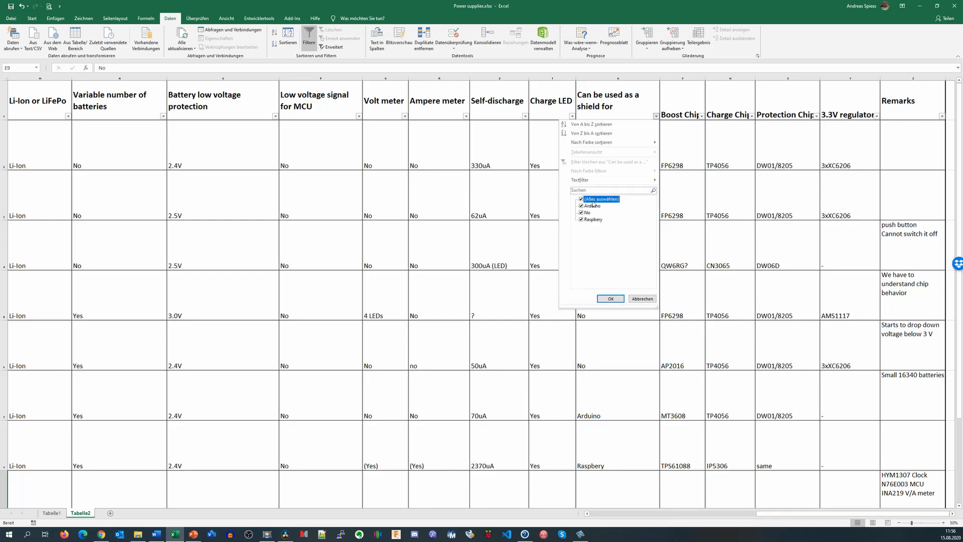
Filter the shield column to Raspberry only, showing 2 of 10 boards.
{"action": "left_click", "coordinate": [610, 298]}
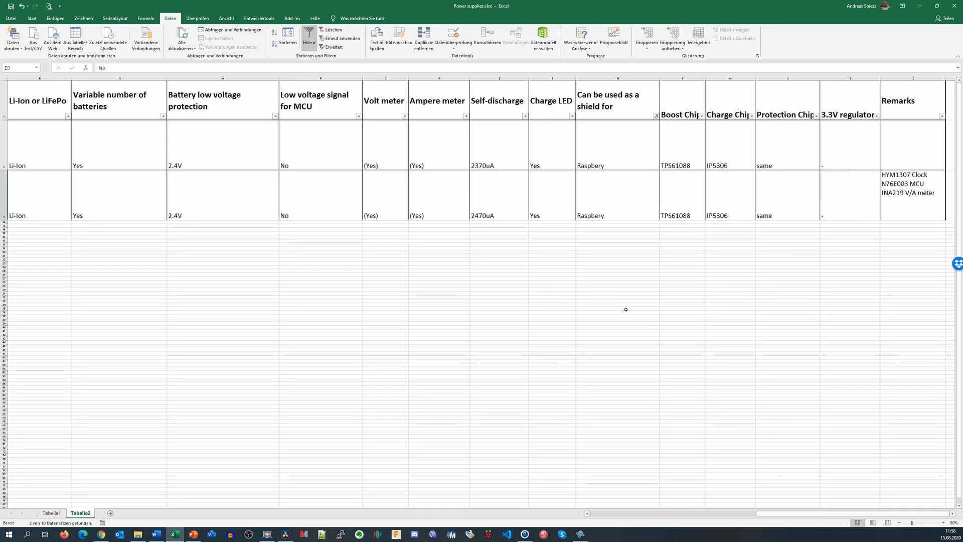
{"action": "scroll", "scroll_direction": "left", "scroll_amount": 3}
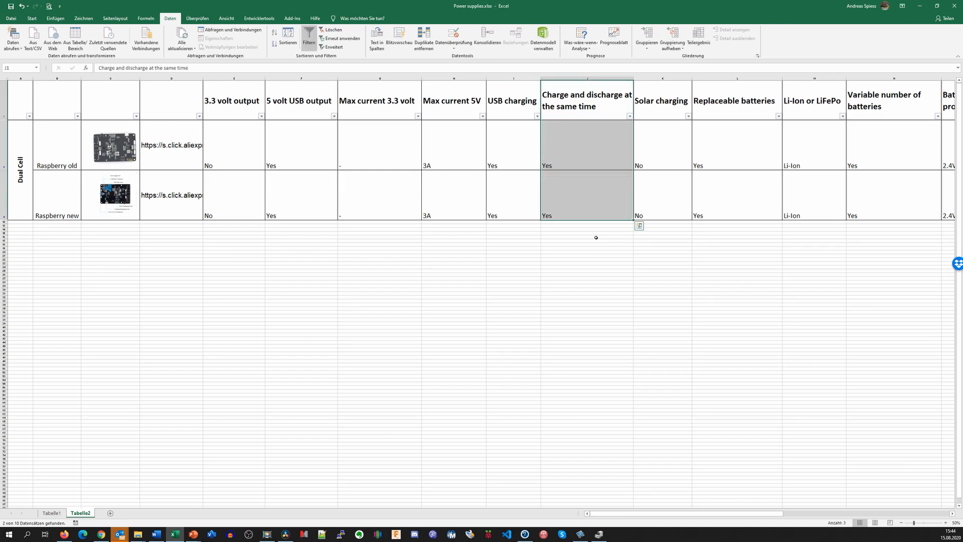
{"action": "mouse_move", "coordinate": [754, 359]}
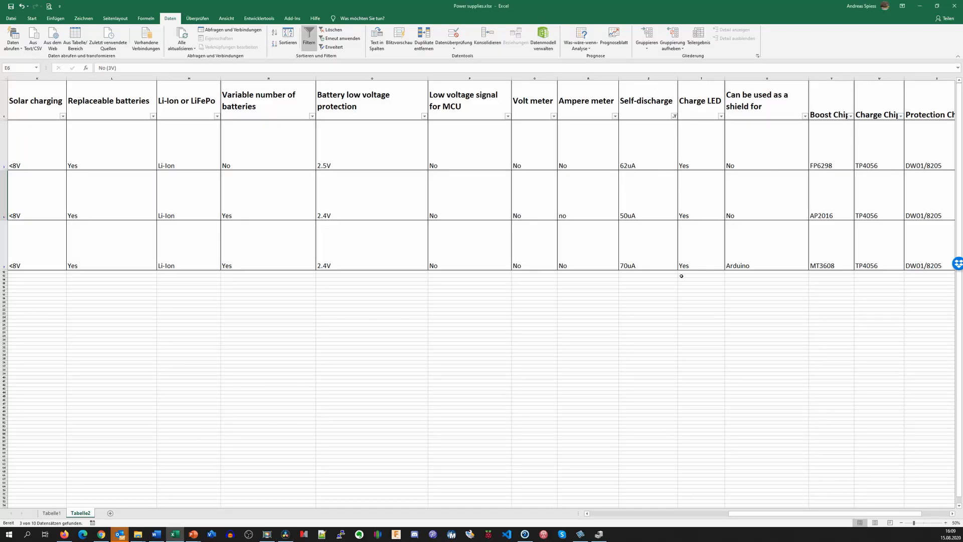
{"action": "mouse_move", "coordinate": [629, 145]}
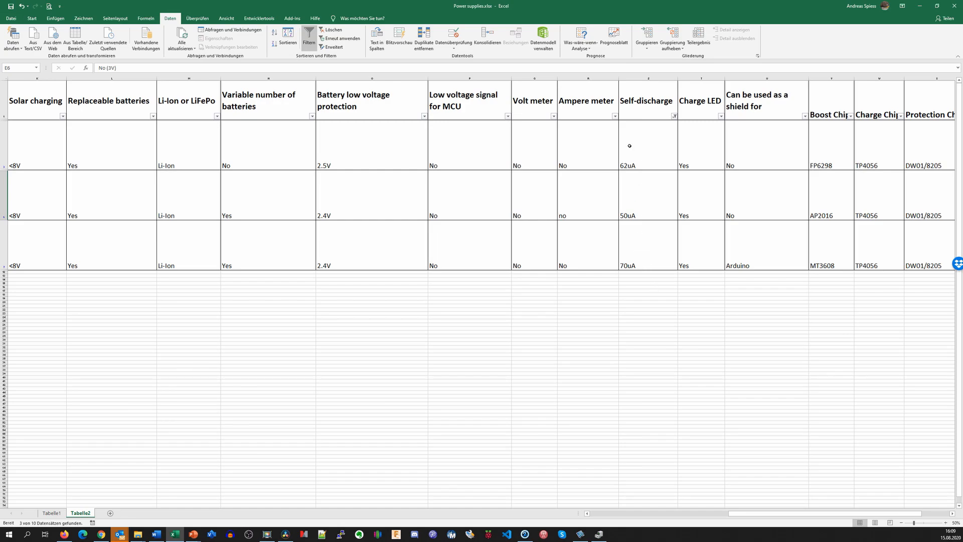
{"action": "scroll", "scroll_direction": "left", "scroll_amount": 3}
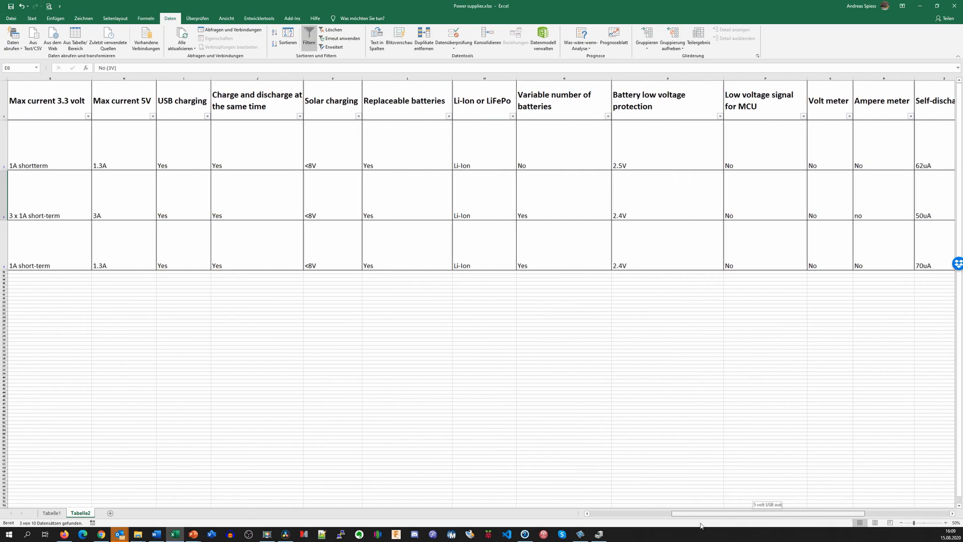
{"action": "scroll", "scroll_direction": "left", "scroll_amount": 3}
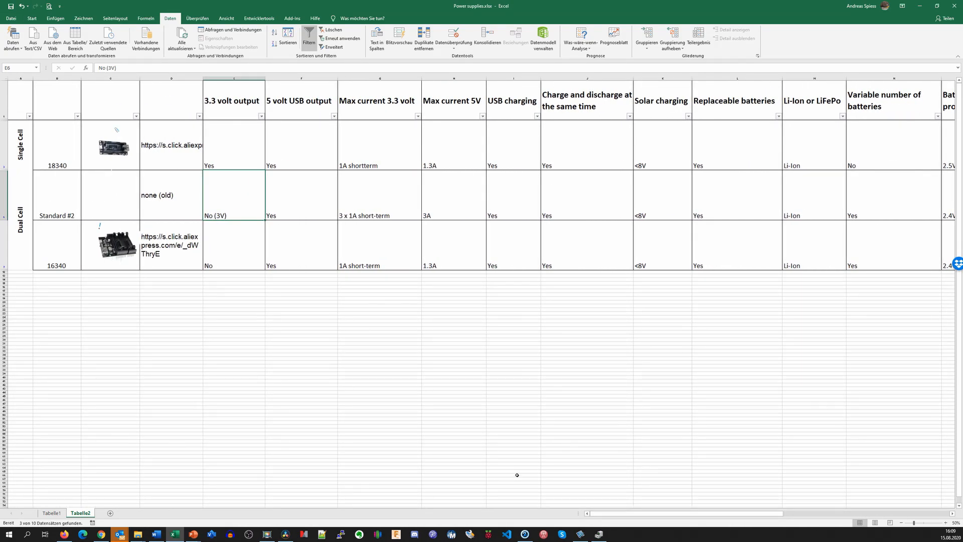
{"action": "mouse_move", "coordinate": [443, 449]}
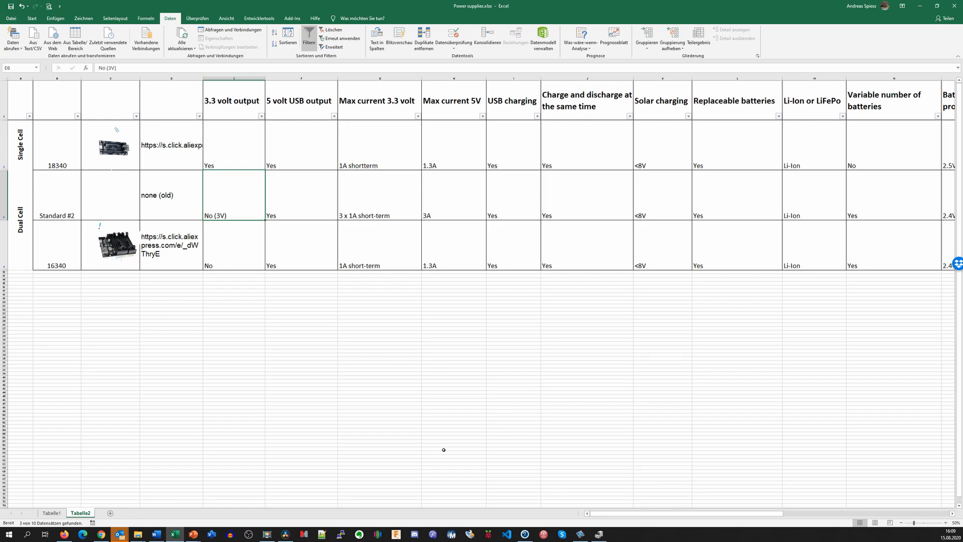
{"action": "mouse_move", "coordinate": [317, 378]}
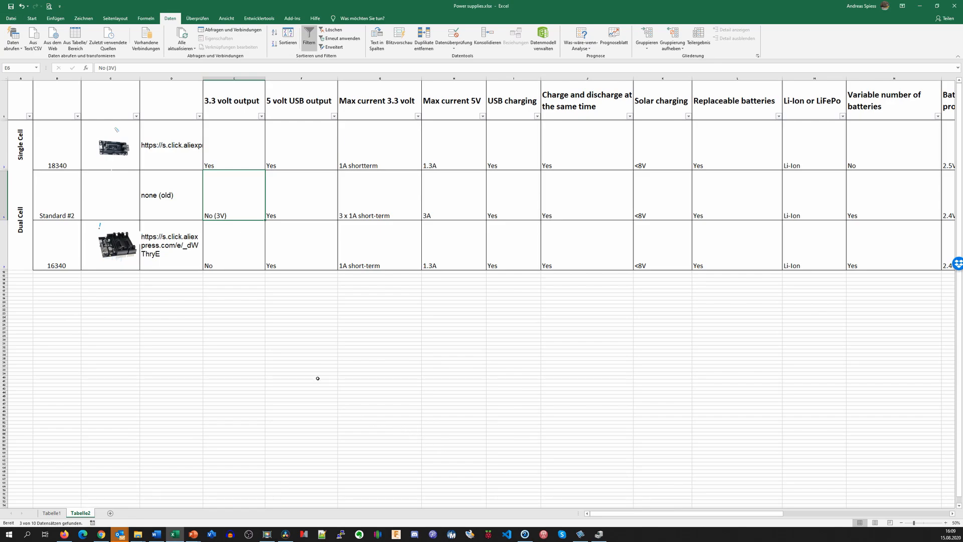
{"action": "left_click", "coordinate": [233, 255]}
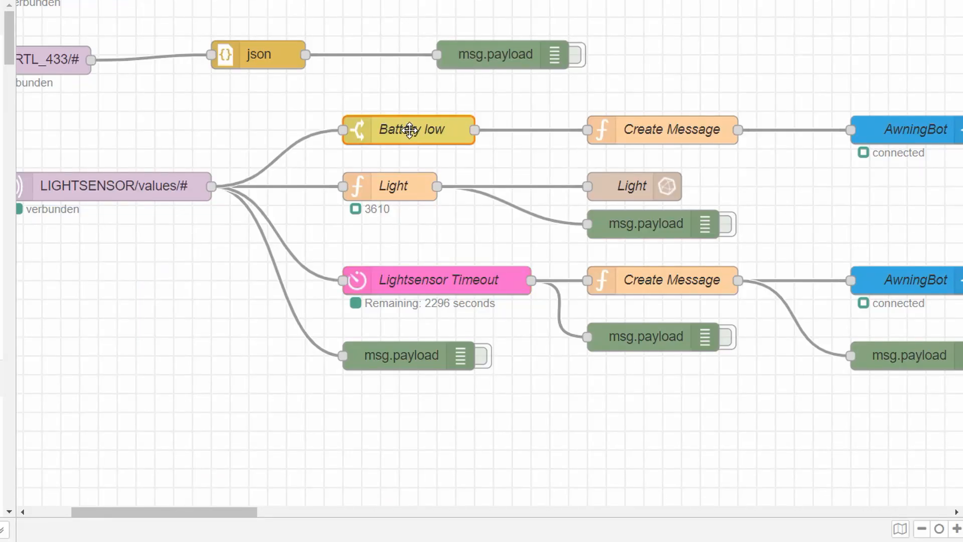
{"action": "double_click", "coordinate": [408, 129]}
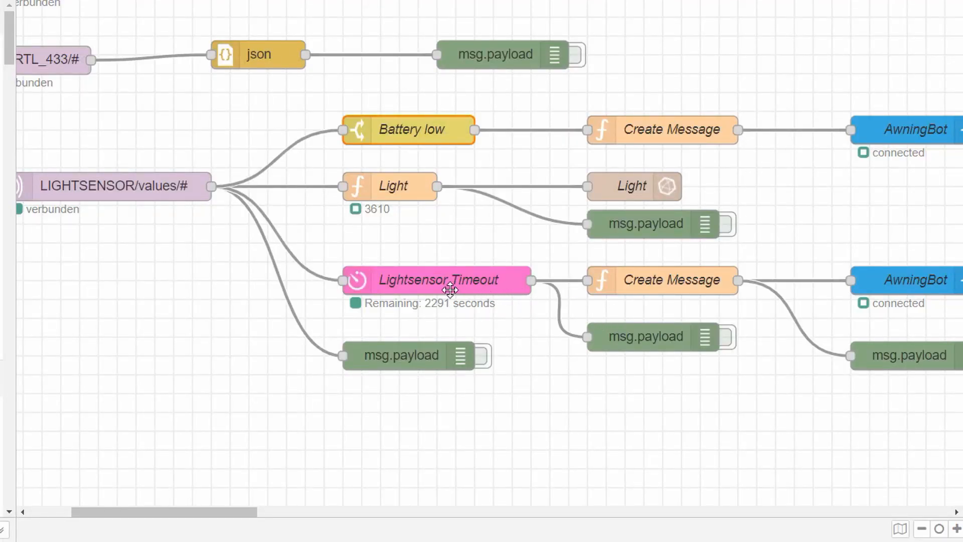
{"action": "mouse_move", "coordinate": [405, 278]}
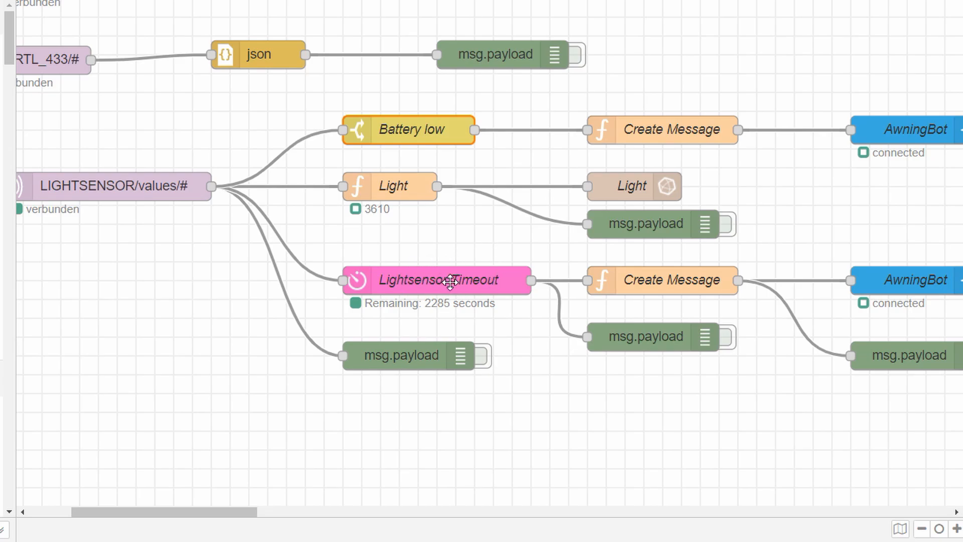
{"action": "double_click", "coordinate": [440, 280]}
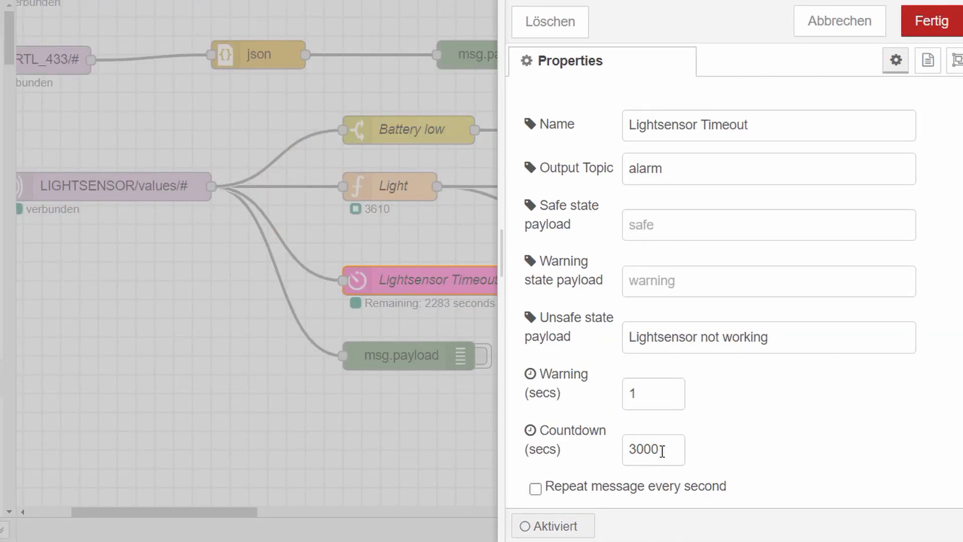
{"action": "triple_click", "coordinate": [653, 450]}
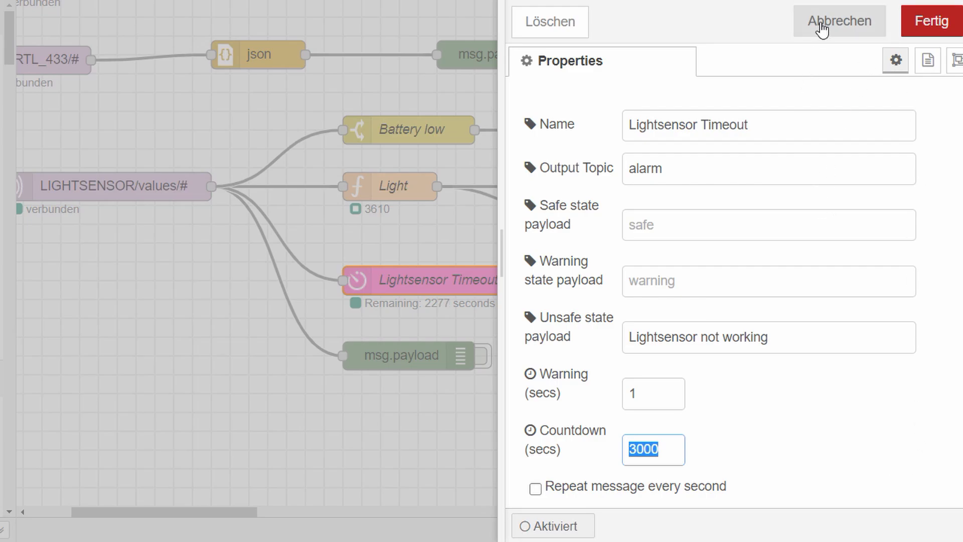
{"action": "left_click", "coordinate": [837, 21]}
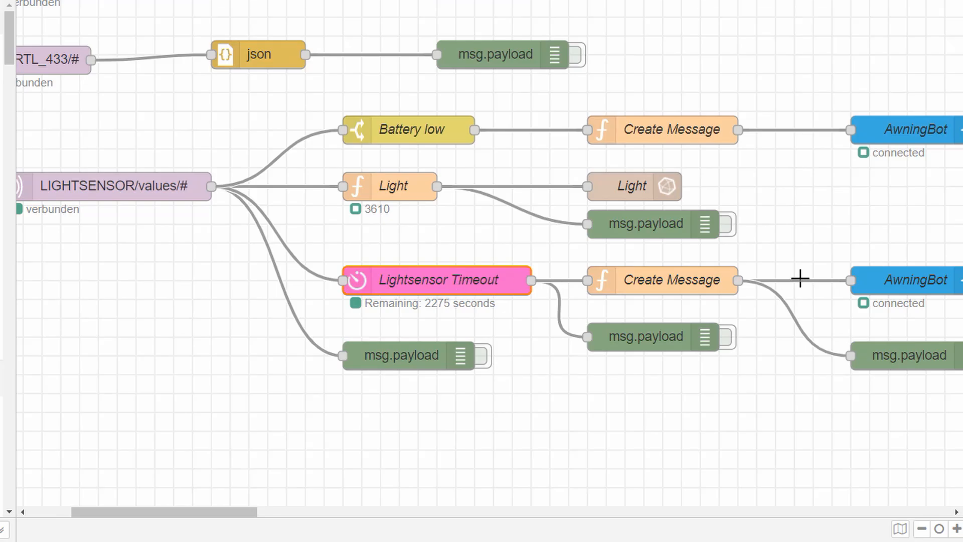